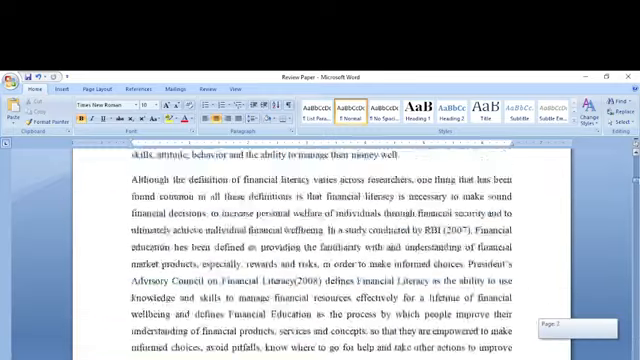
Scroll up briefly, then back down to the page 2 Introduction on financial literacy.
scroll(up, 3)
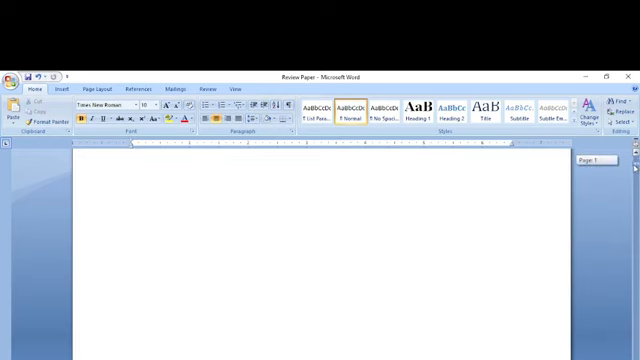
scroll(down, 3)
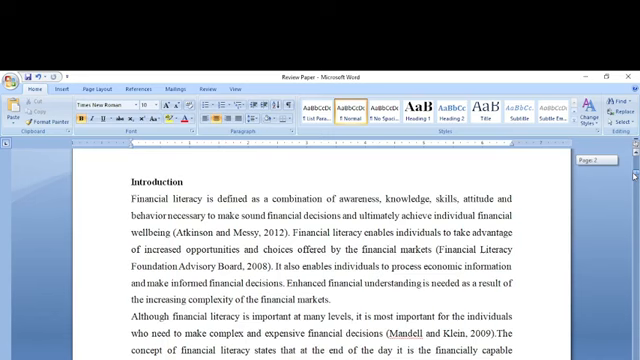
Page past Meaning of Financial Literacy and Table 1 to the Database and Research Methodology heading.
scroll(down, 3)
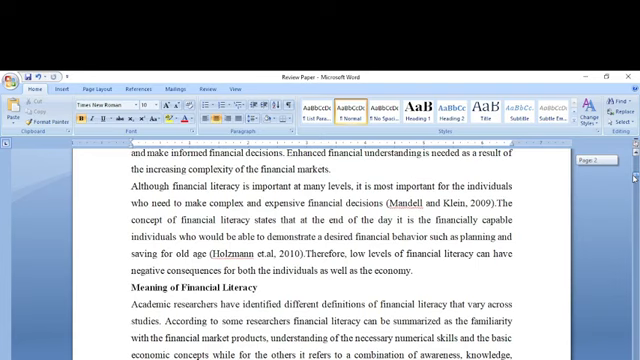
scroll(up, 3)
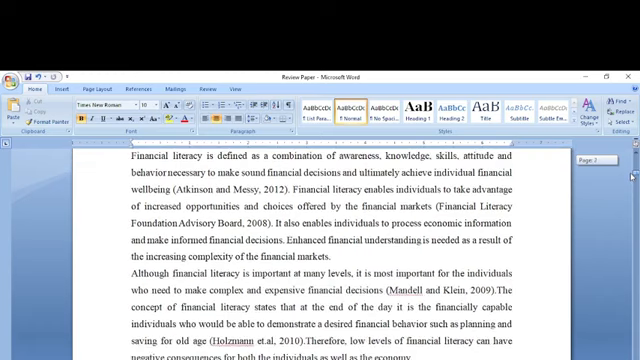
scroll(down, 3)
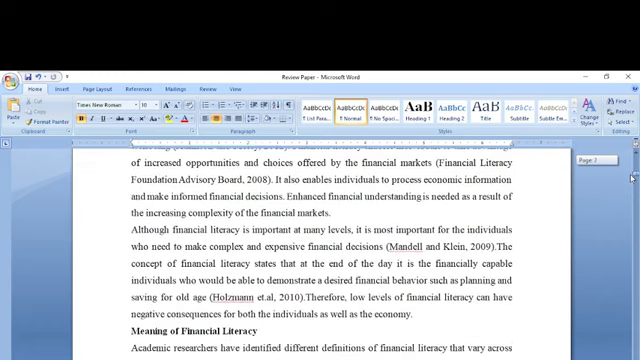
scroll(down, 3)
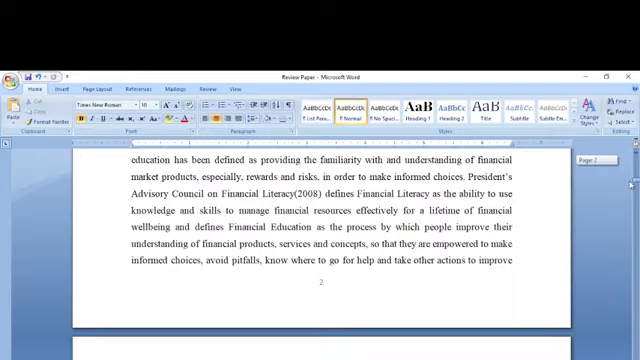
scroll(down, 3)
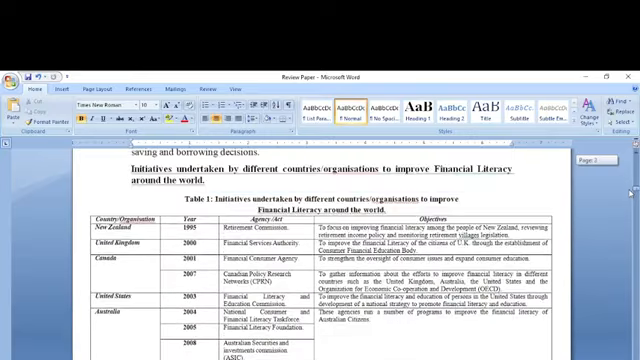
scroll(down, 3)
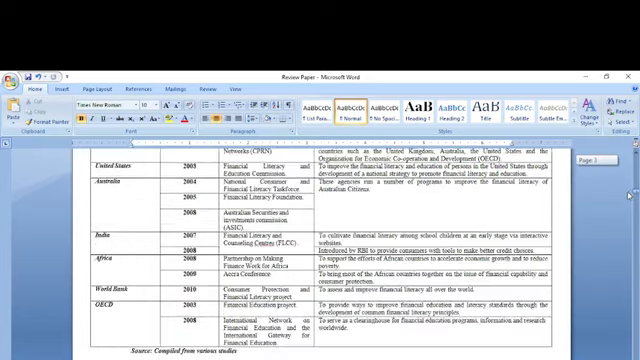
scroll(down, 3)
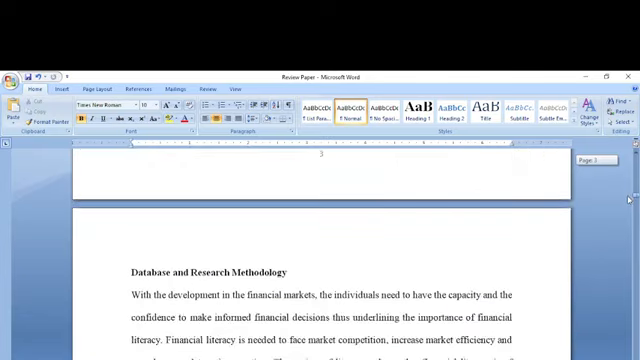
Read the methodology paragraph down to its stated focus on women's financial literacy.
scroll(down, 3)
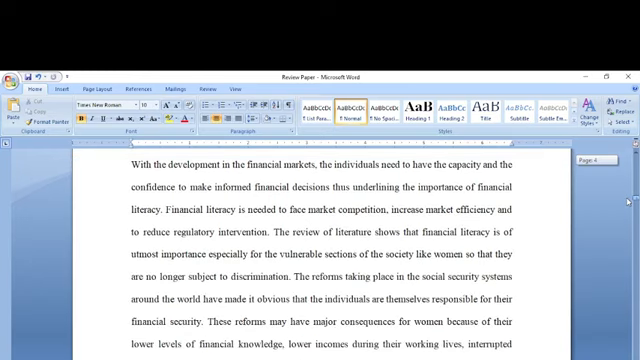
scroll(up, 3)
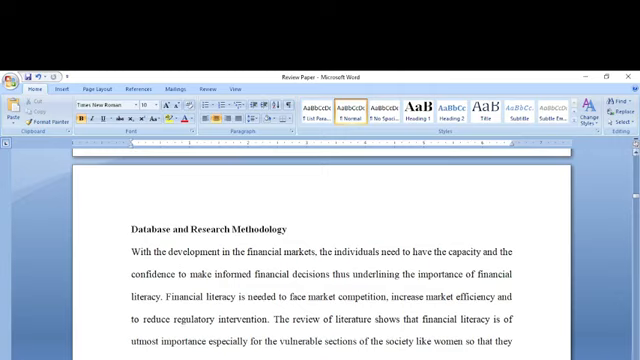
scroll(down, 3)
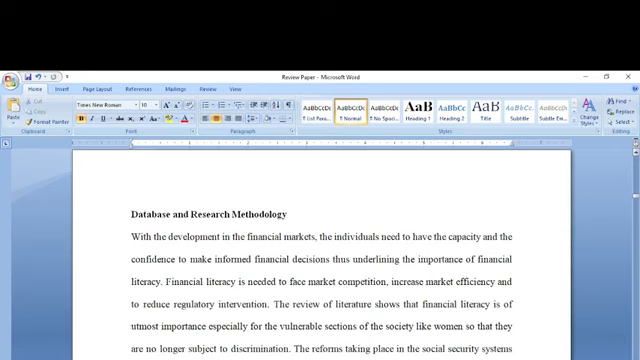
scroll(down, 3)
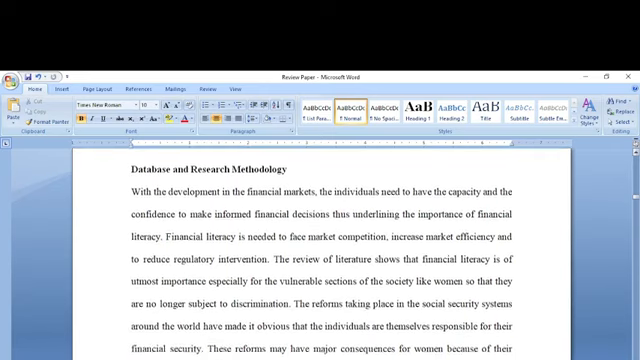
scroll(down, 3)
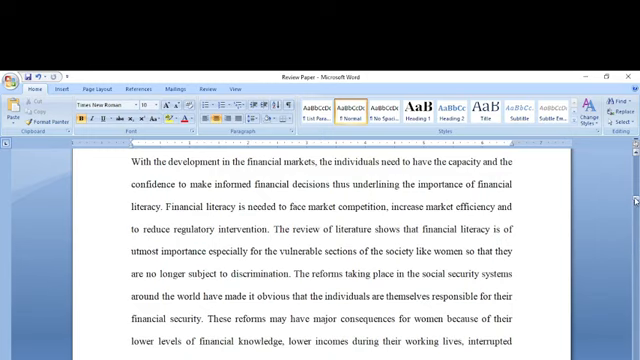
scroll(down, 3)
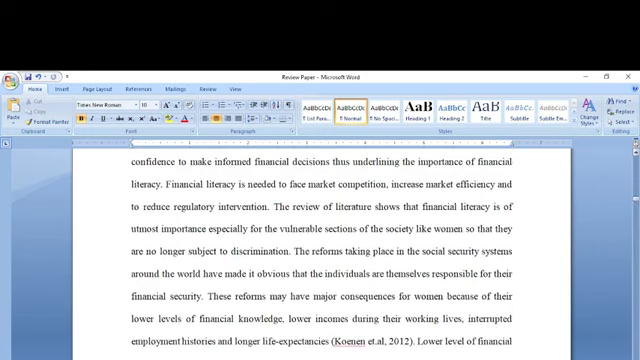
scroll(down, 3)
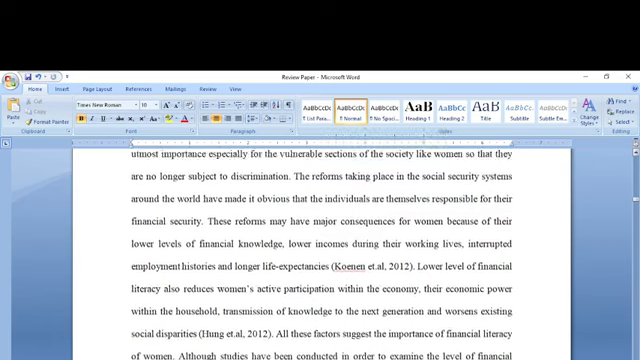
scroll(down, 3)
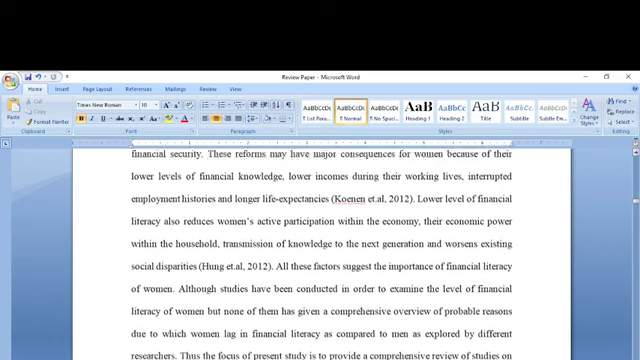
scroll(down, 3)
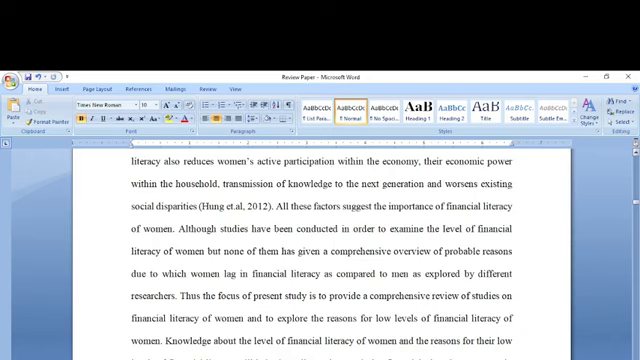
Scroll past the end of page 4 to the page 5 Objectives listing two aims.
scroll(down, 3)
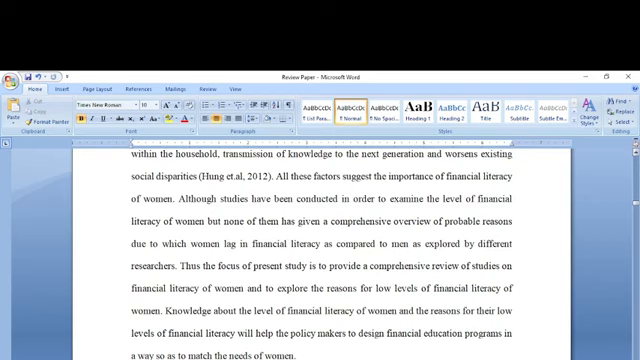
scroll(down, 3)
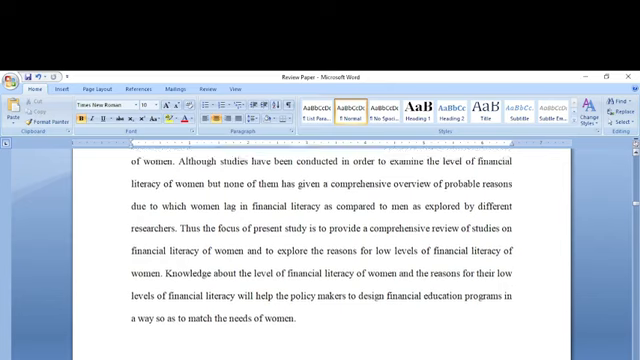
scroll(down, 3)
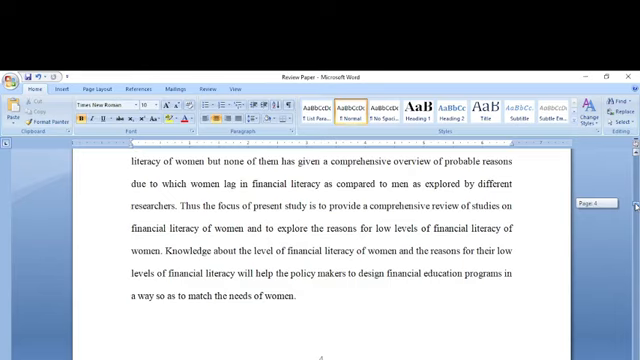
scroll(down, 3)
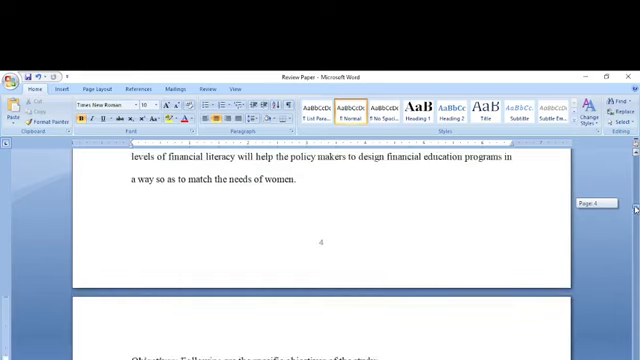
scroll(down, 3)
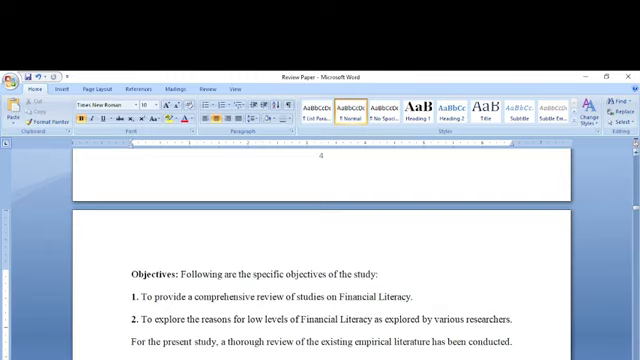
scroll(down, 3)
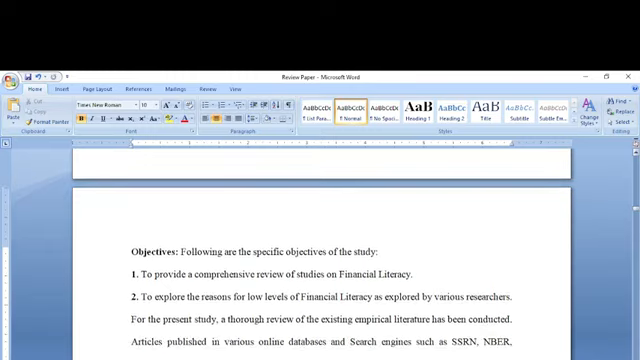
scroll(down, 3)
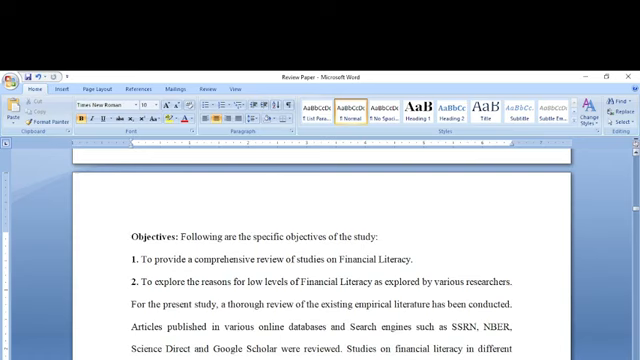
scroll(down, 3)
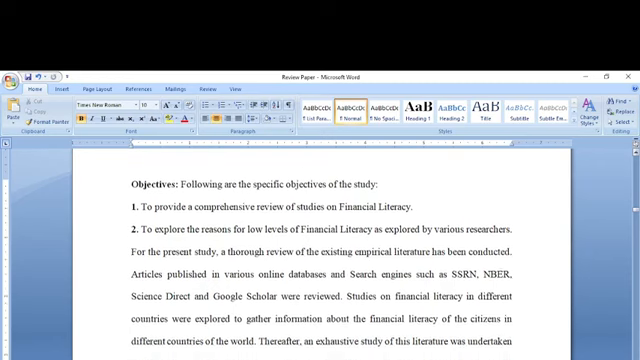
scroll(down, 3)
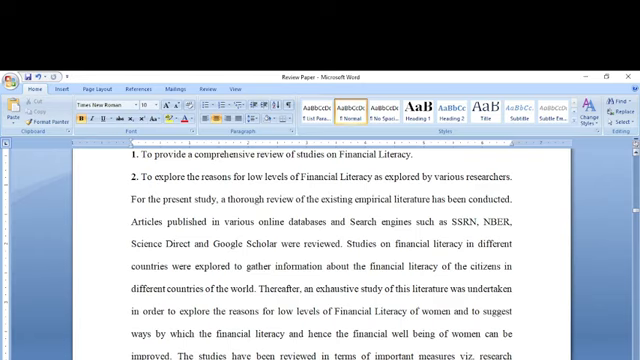
scroll(down, 3)
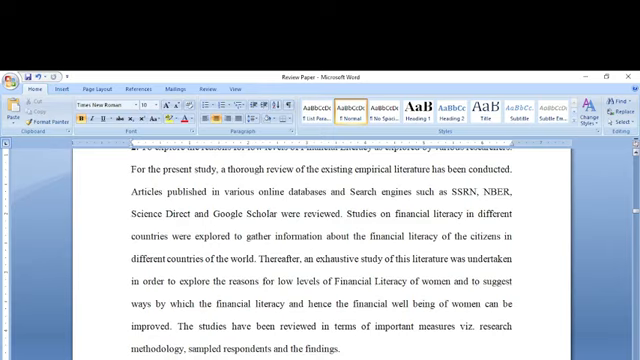
scroll(down, 3)
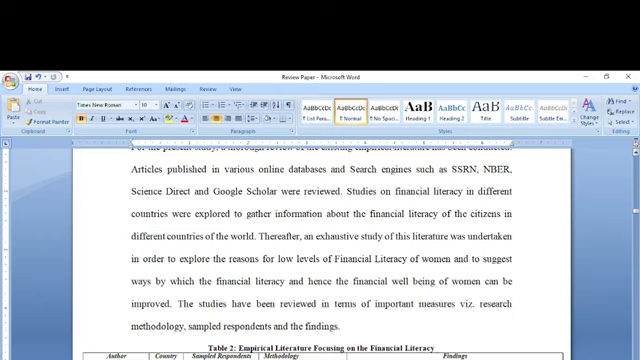
scroll(down, 3)
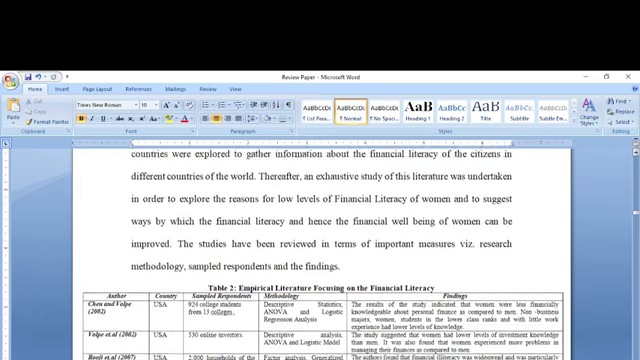
scroll(down, 3)
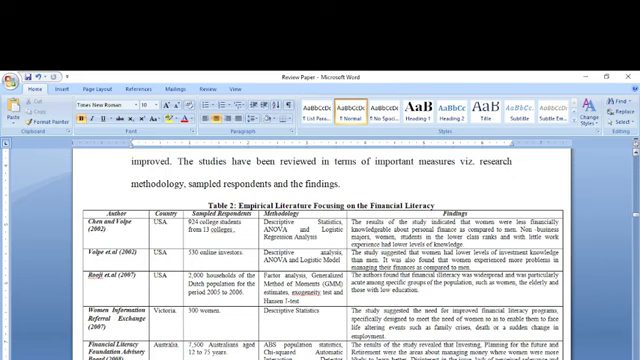
scroll(down, 3)
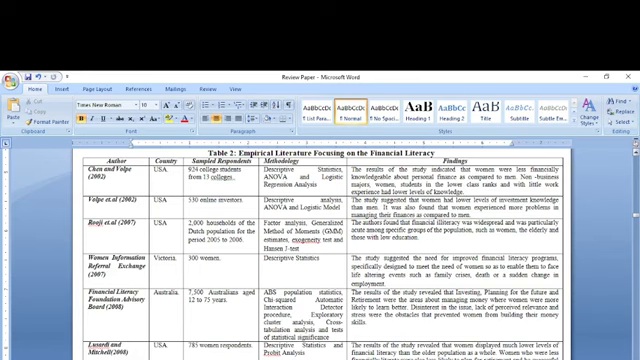
scroll(down, 3)
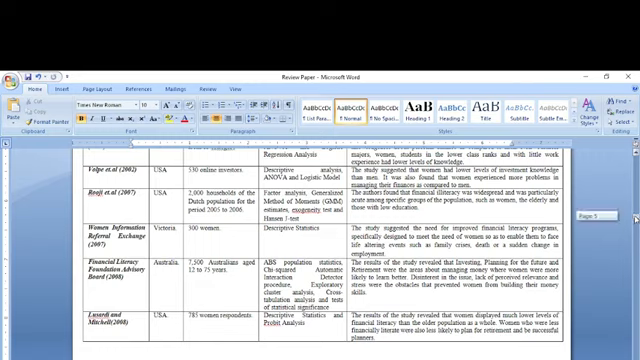
scroll(down, 3)
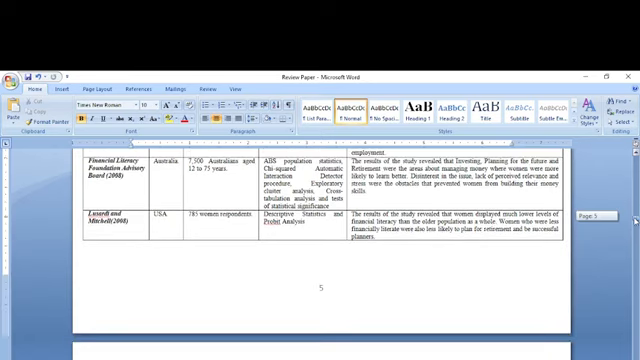
scroll(down, 3)
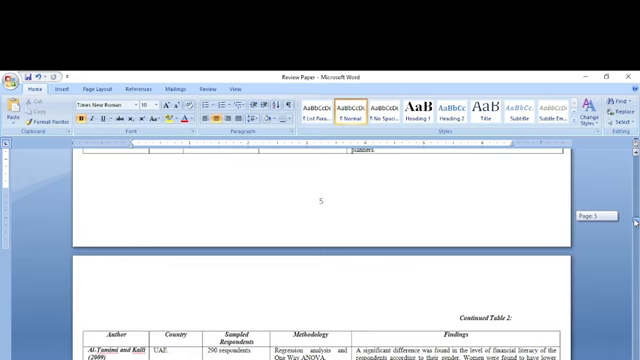
scroll(down, 3)
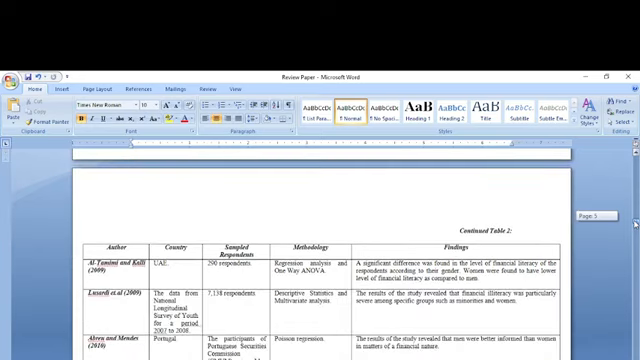
scroll(down, 3)
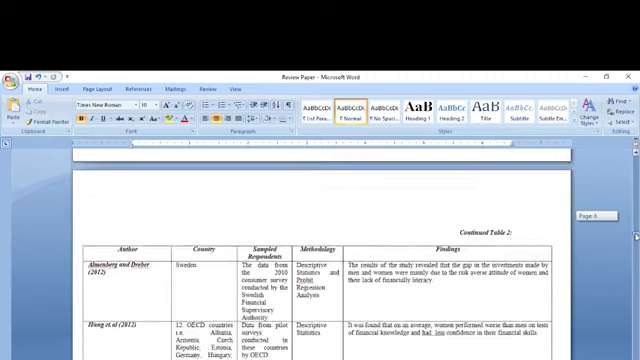
scroll(down, 3)
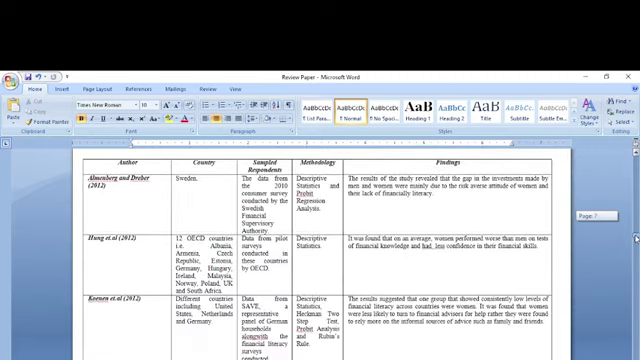
scroll(down, 3)
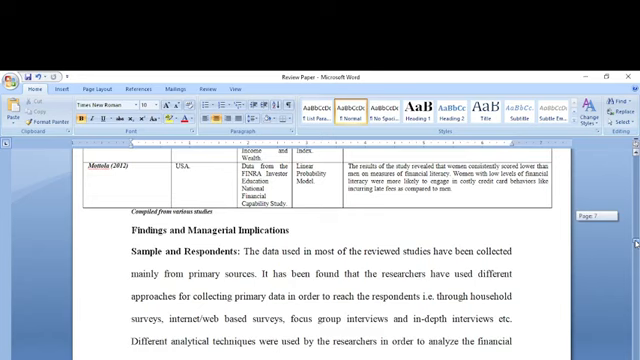
scroll(down, 3)
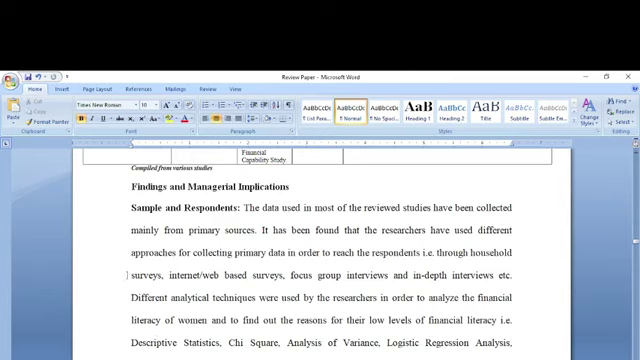
Highlight the primary data collection survey approaches in yellow.
drag(451, 228, 414, 247)
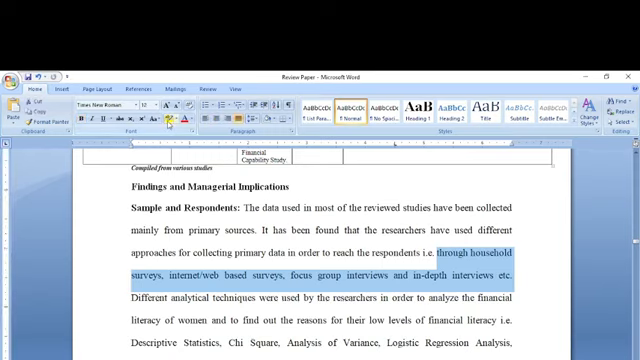
click(152, 119)
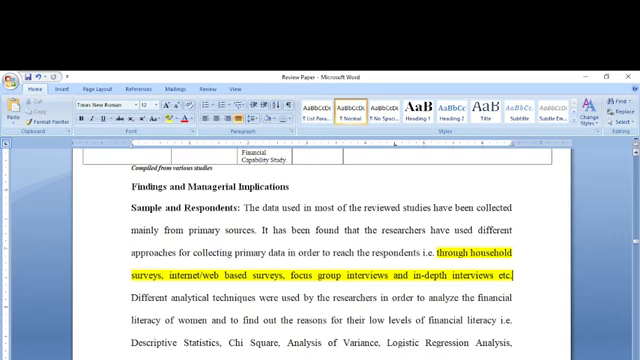
scroll(down, 3)
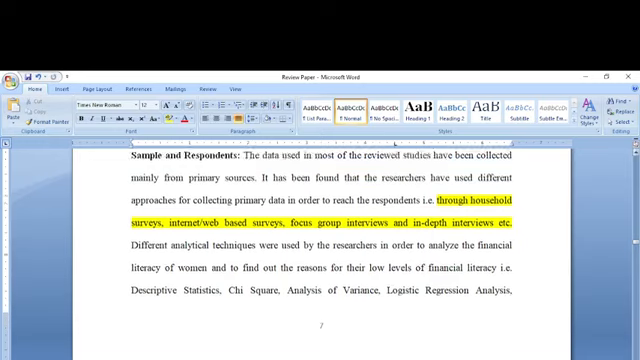
scroll(down, 3)
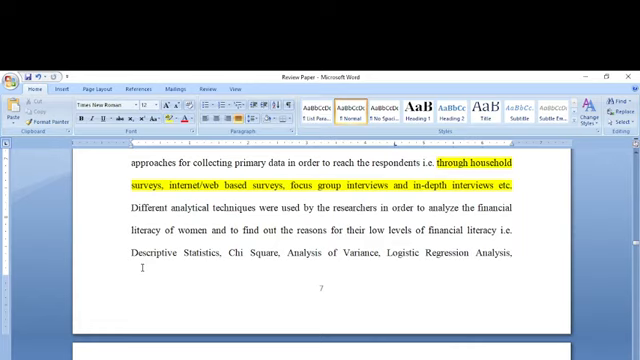
Highlight the analytical techniques list and the '140 individual investors to 7,500' range yellow.
drag(123, 262, 310, 262)
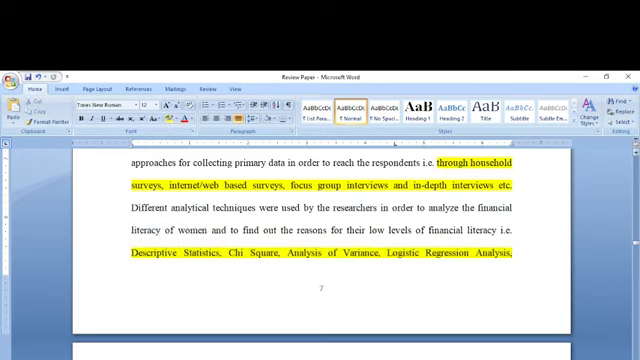
scroll(down, 3)
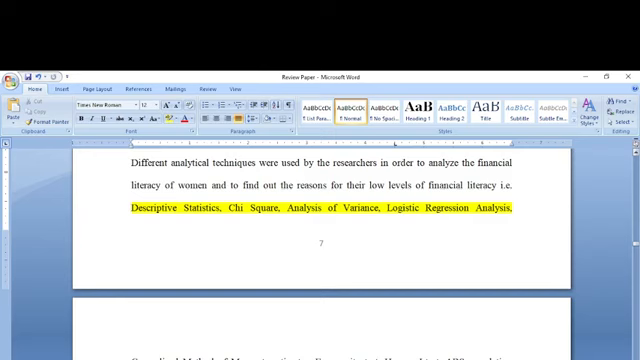
scroll(down, 3)
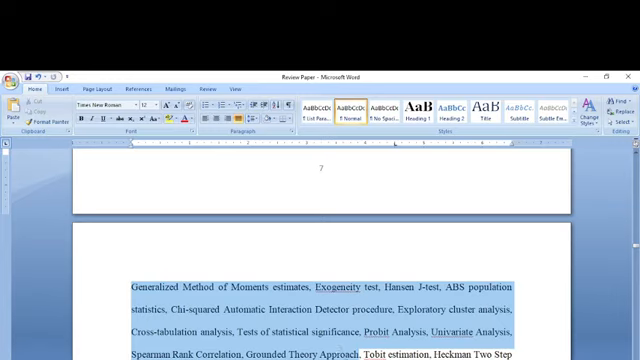
mouse_move(260, 206)
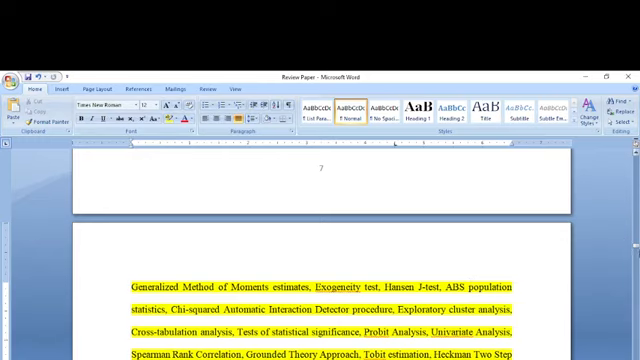
mouse_move(632, 247)
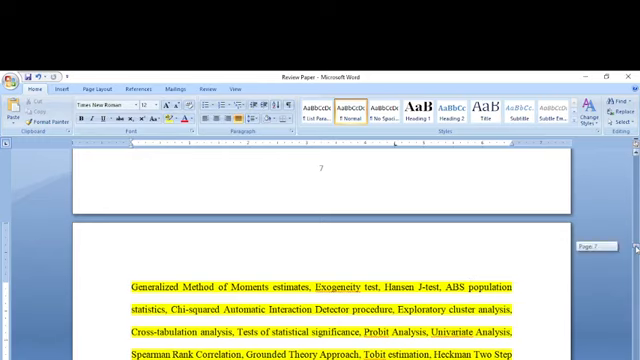
scroll(down, 3)
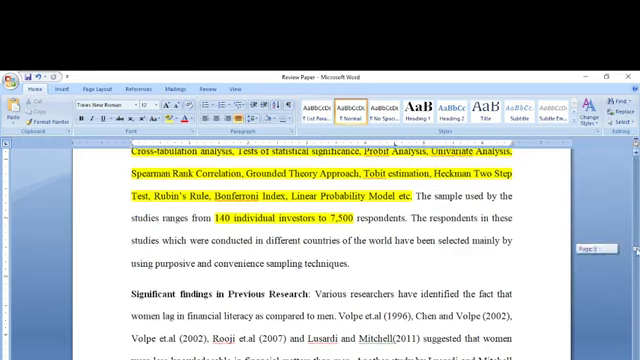
scroll(down, 3)
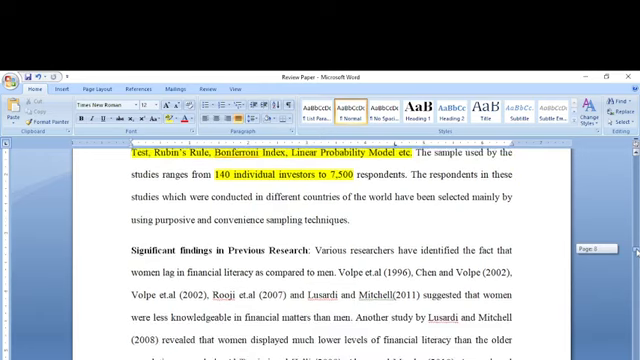
scroll(down, 3)
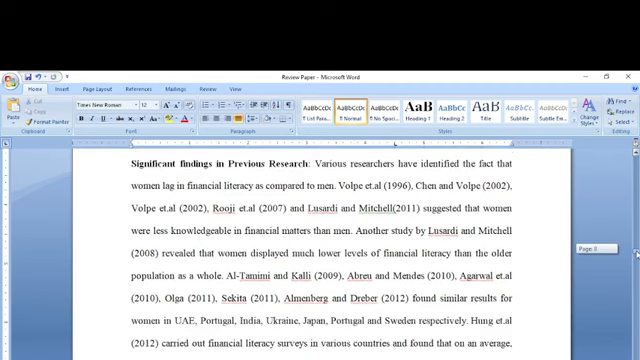
scroll(down, 3)
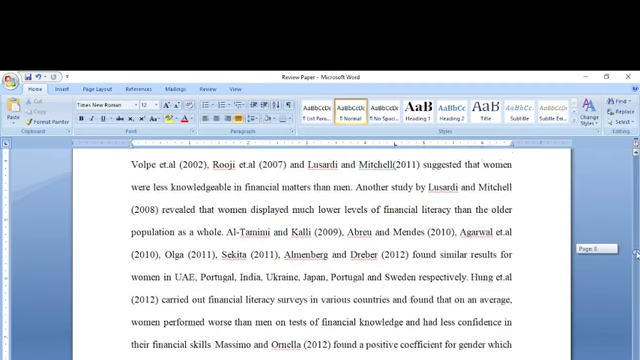
scroll(down, 3)
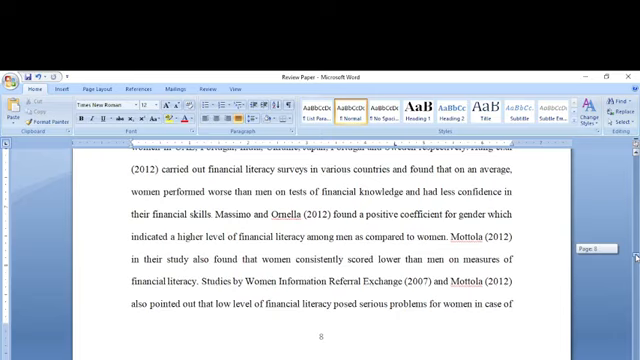
scroll(down, 3)
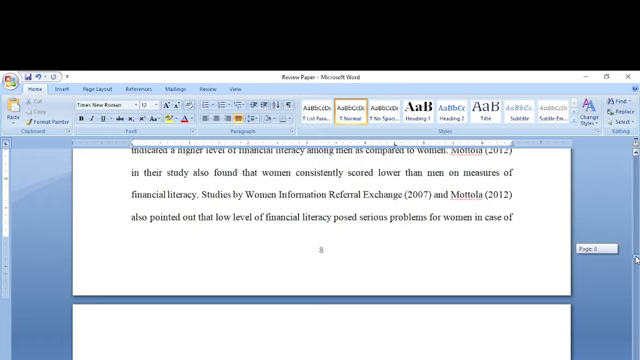
scroll(down, 3)
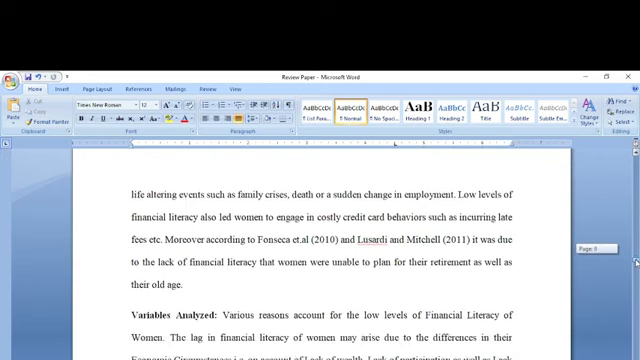
scroll(down, 3)
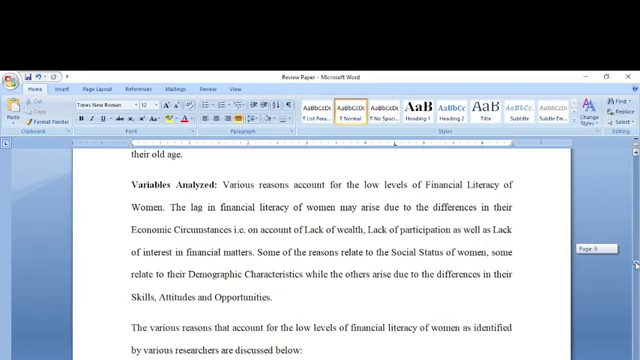
scroll(down, 3)
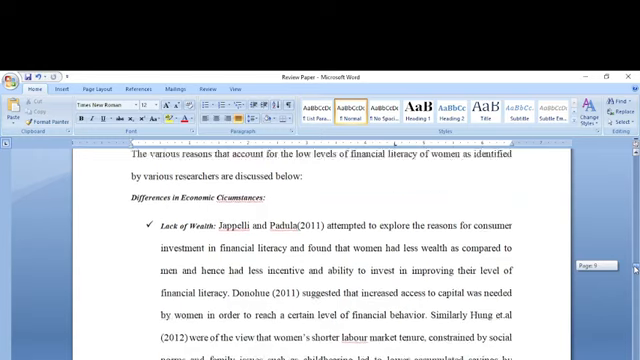
scroll(down, 3)
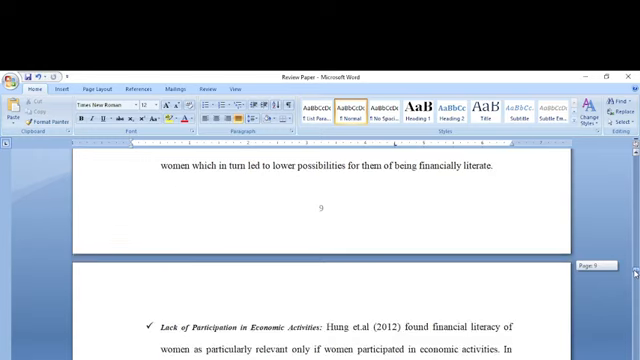
scroll(down, 3)
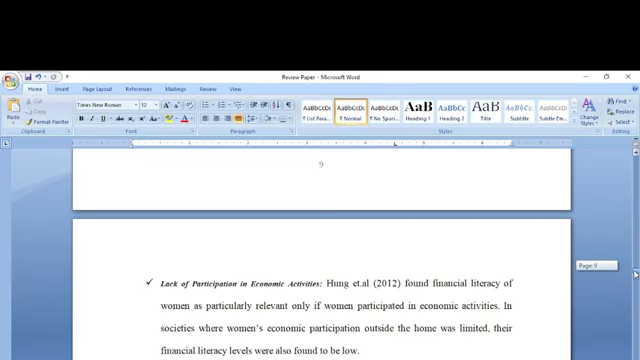
scroll(down, 3)
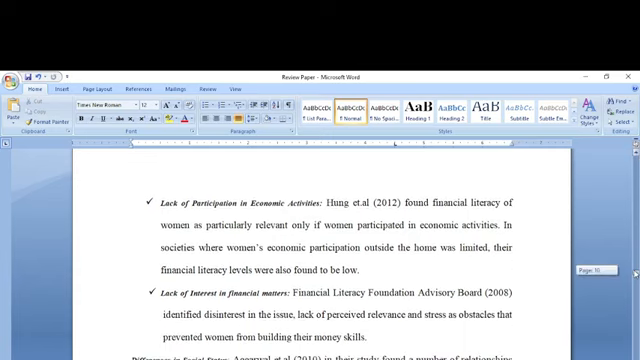
scroll(down, 3)
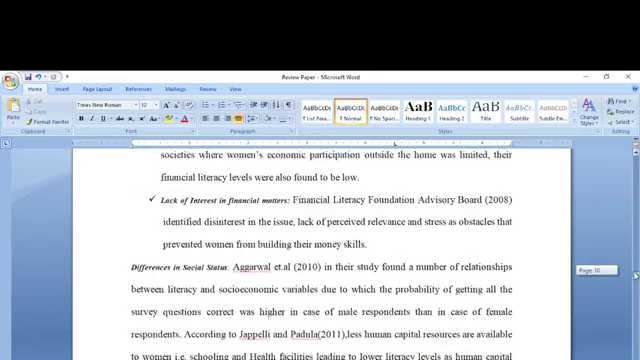
scroll(down, 3)
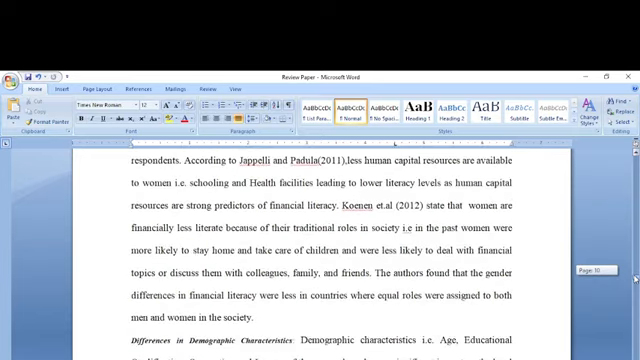
scroll(down, 3)
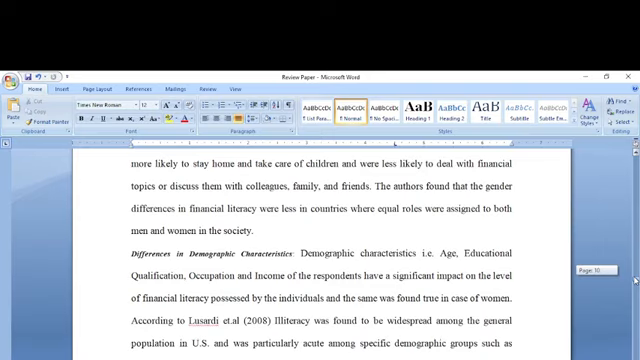
scroll(down, 3)
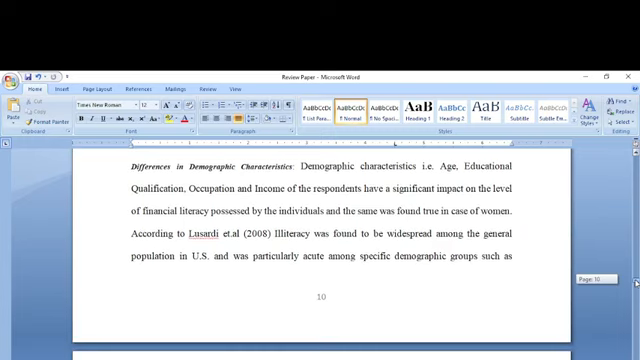
scroll(down, 3)
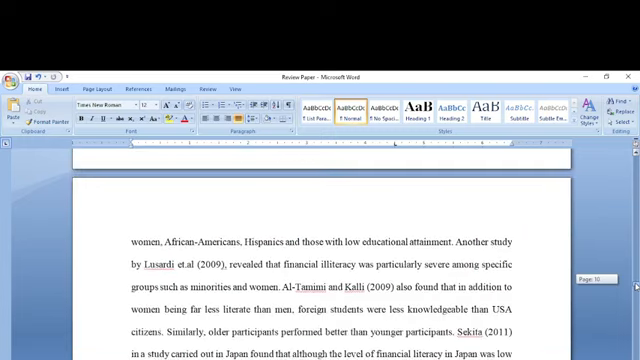
scroll(down, 3)
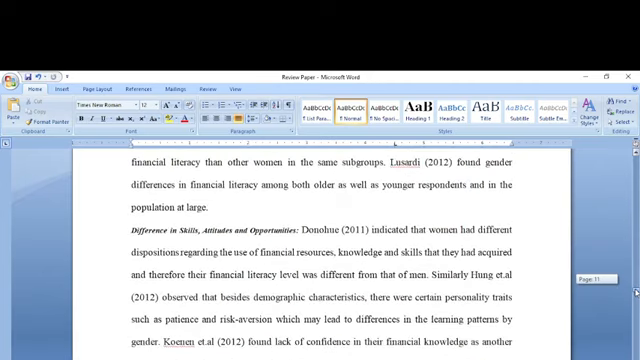
scroll(down, 3)
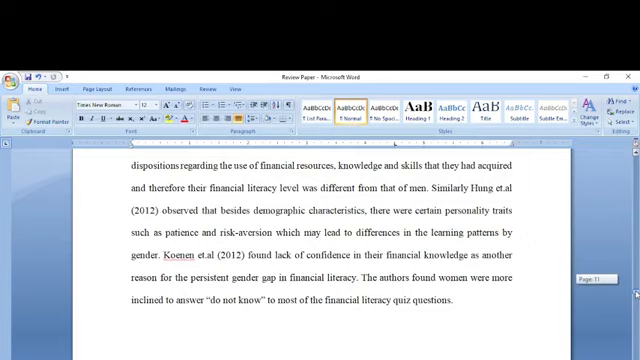
scroll(down, 3)
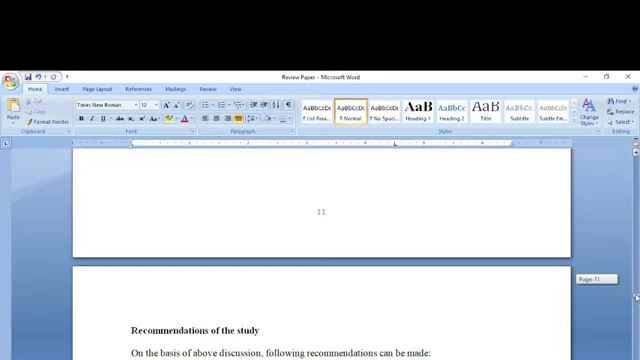
scroll(down, 3)
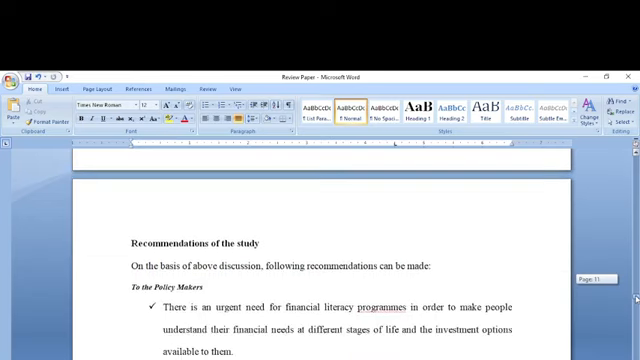
scroll(down, 3)
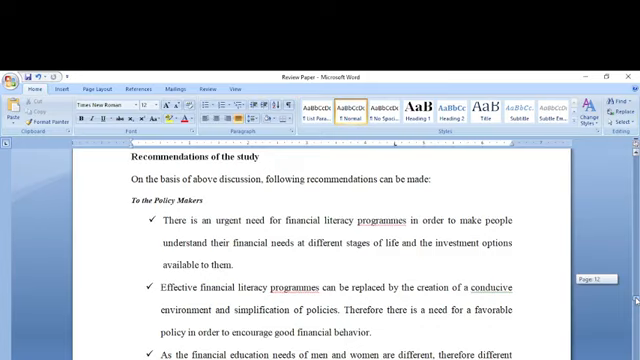
scroll(down, 3)
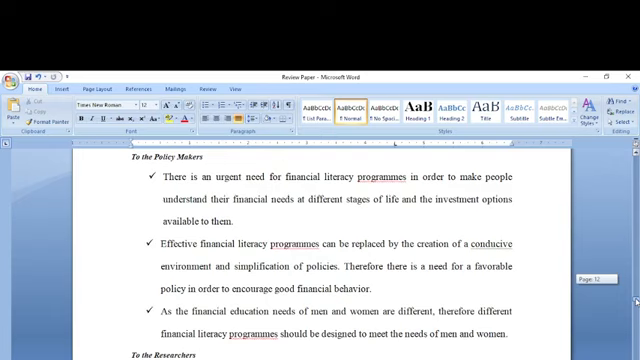
scroll(down, 3)
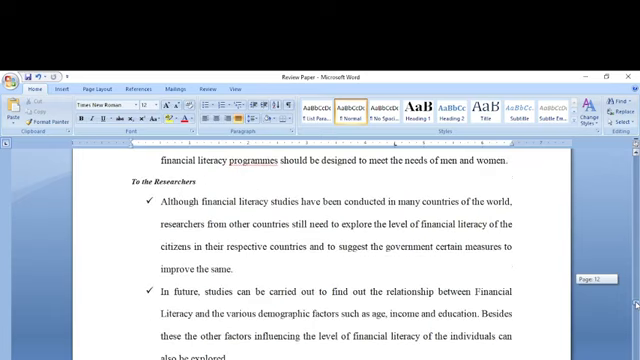
scroll(down, 3)
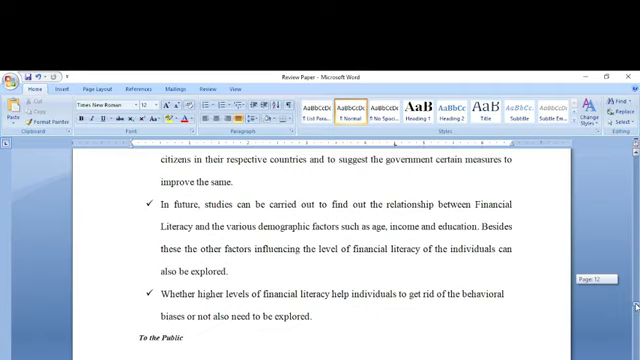
scroll(down, 3)
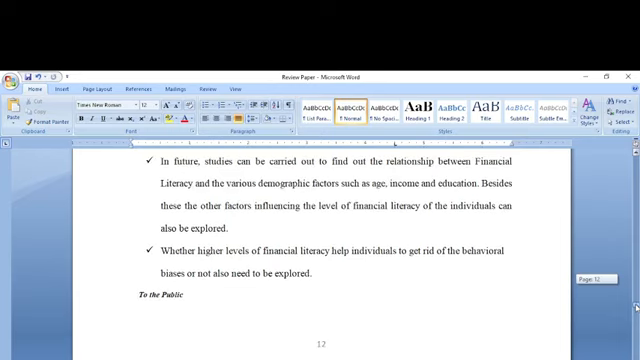
scroll(down, 3)
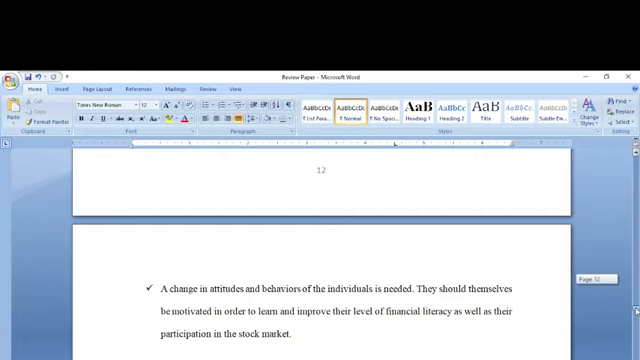
scroll(down, 3)
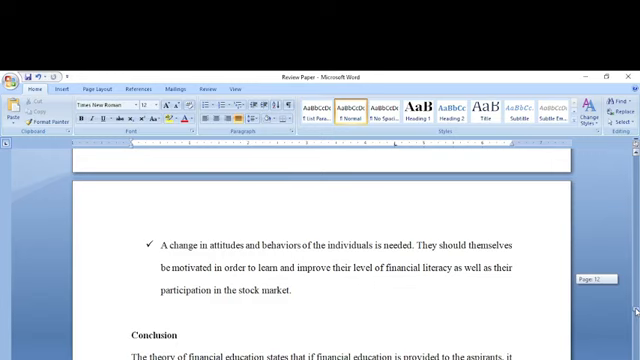
scroll(down, 3)
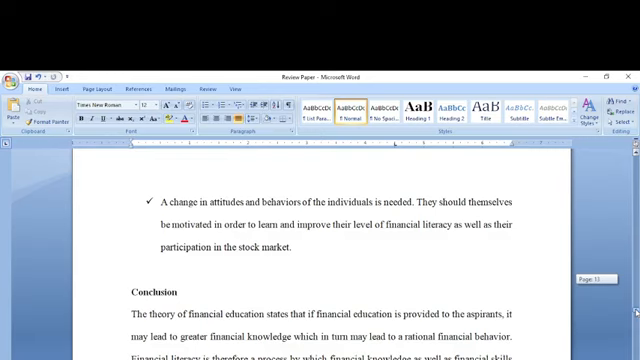
scroll(down, 3)
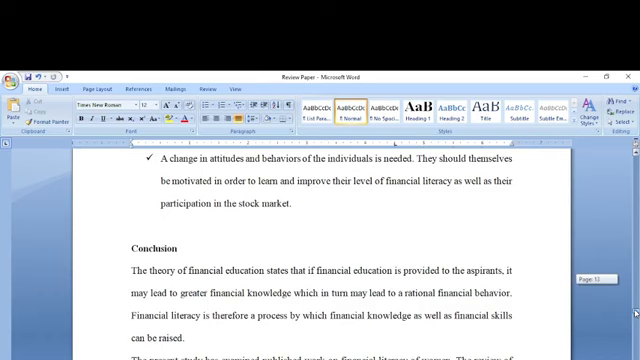
scroll(down, 3)
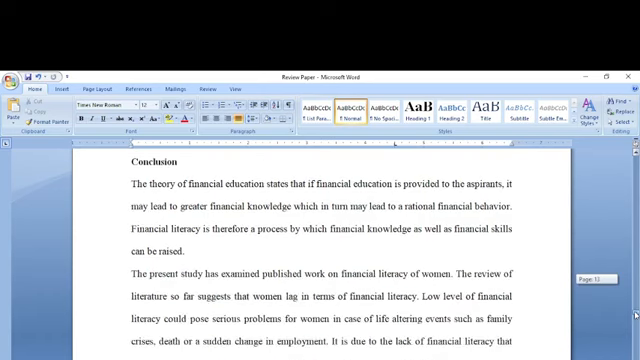
scroll(down, 3)
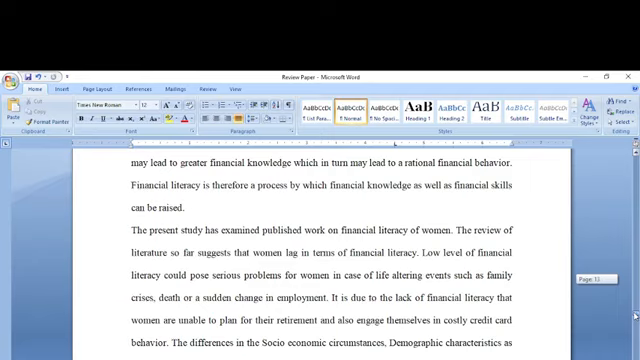
scroll(down, 3)
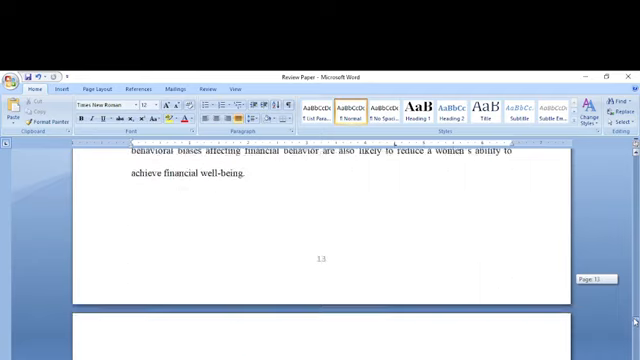
scroll(down, 3)
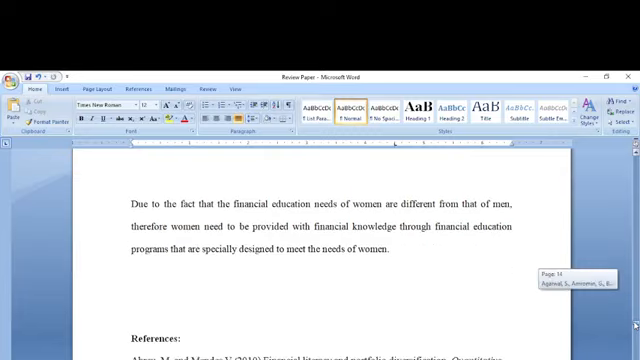
scroll(down, 3)
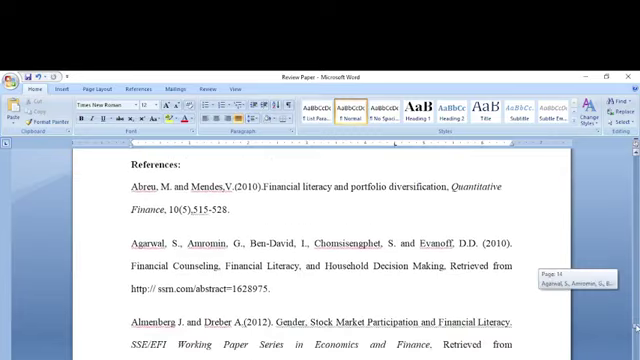
scroll(up, 3)
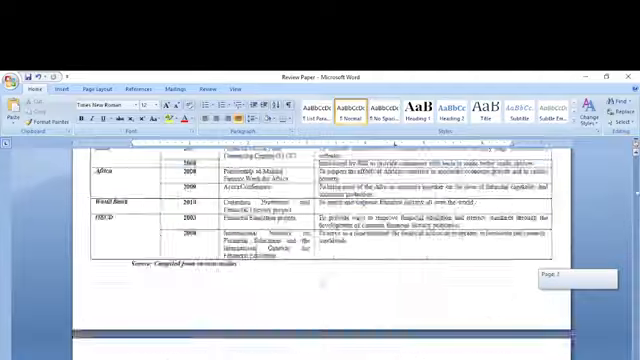
scroll(up, 3)
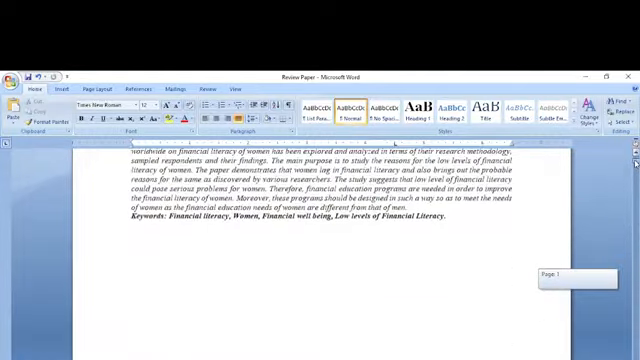
scroll(up, 3)
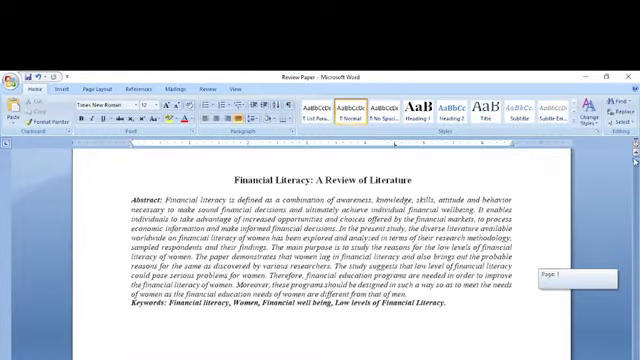
scroll(down, 3)
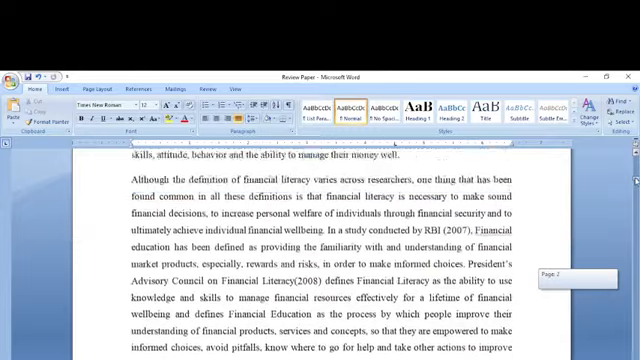
scroll(down, 3)
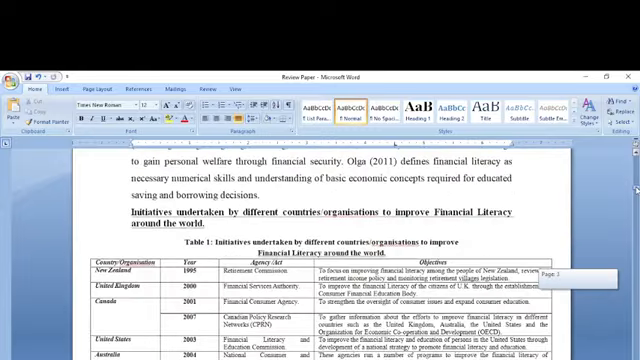
scroll(down, 3)
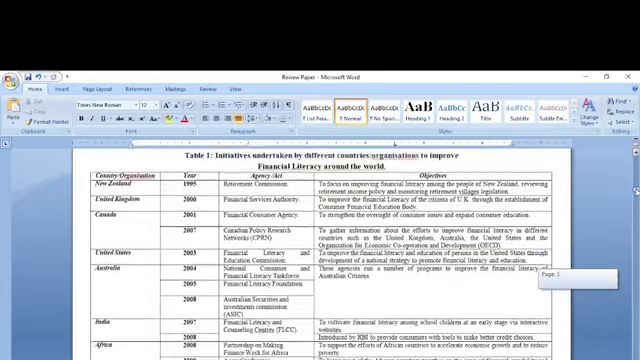
scroll(down, 3)
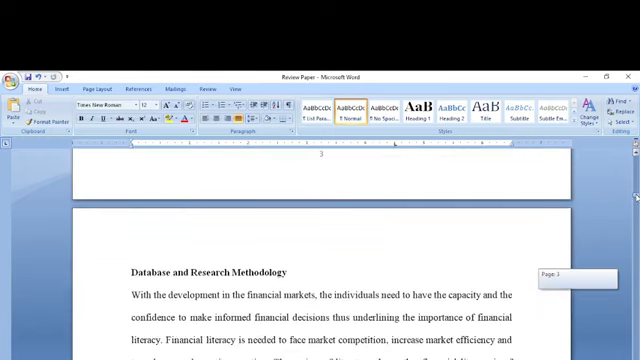
scroll(down, 3)
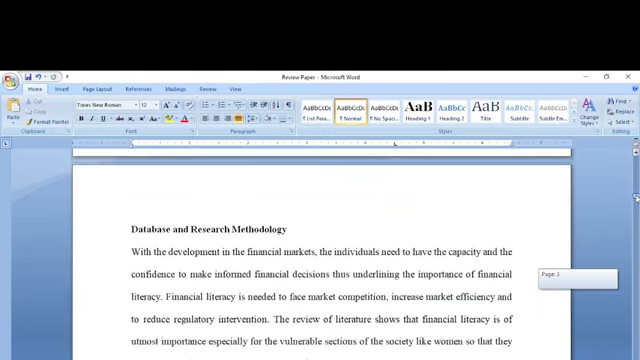
scroll(down, 3)
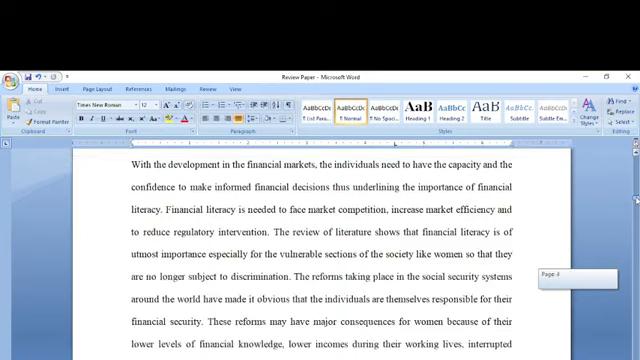
scroll(down, 3)
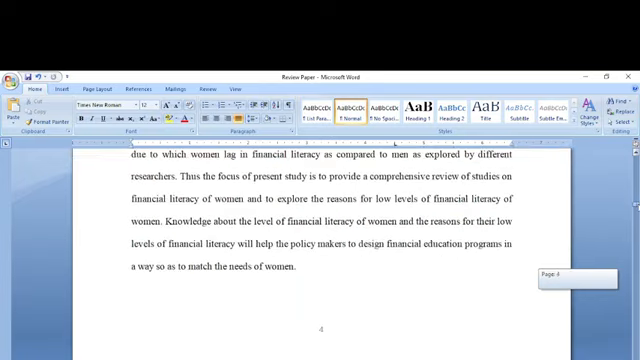
scroll(down, 3)
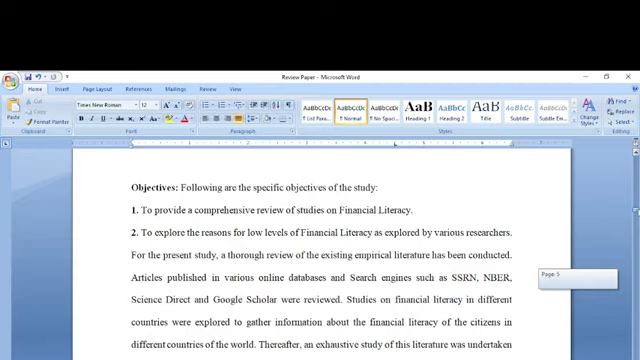
scroll(down, 3)
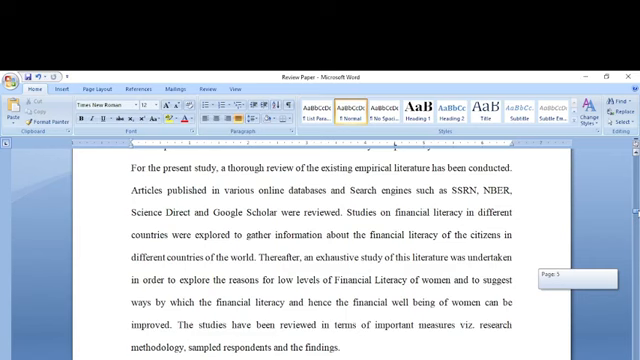
scroll(down, 3)
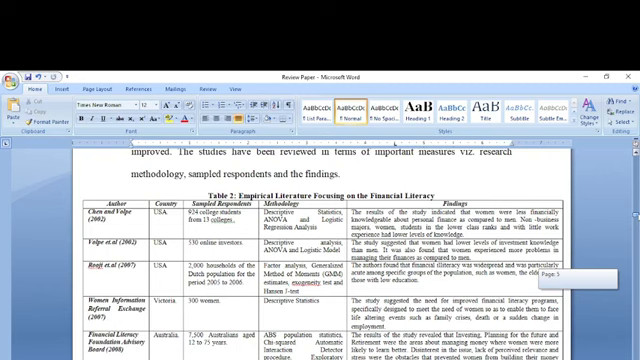
scroll(down, 3)
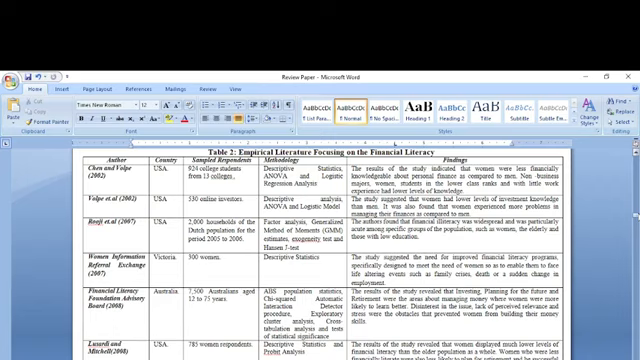
scroll(down, 3)
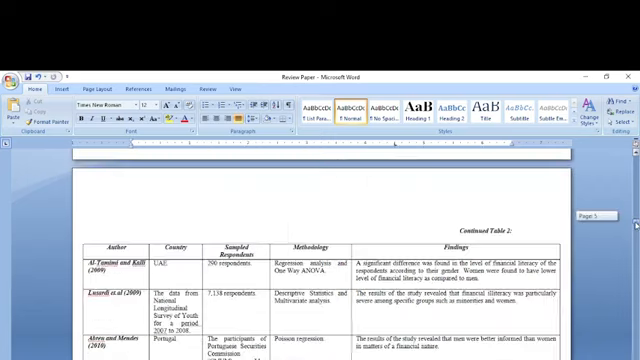
scroll(down, 3)
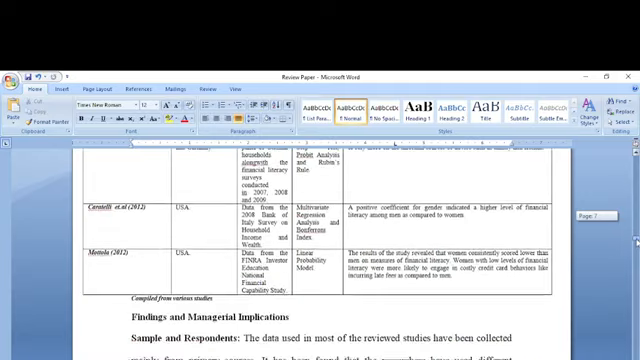
scroll(down, 3)
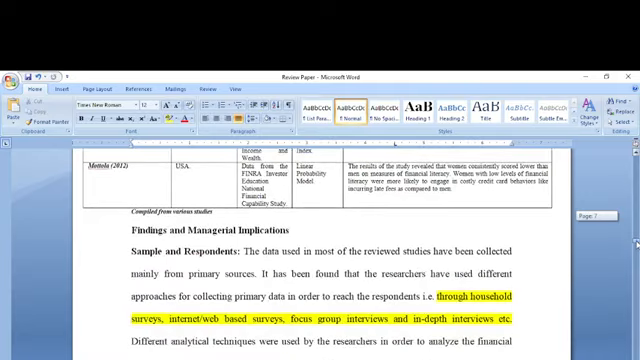
scroll(down, 3)
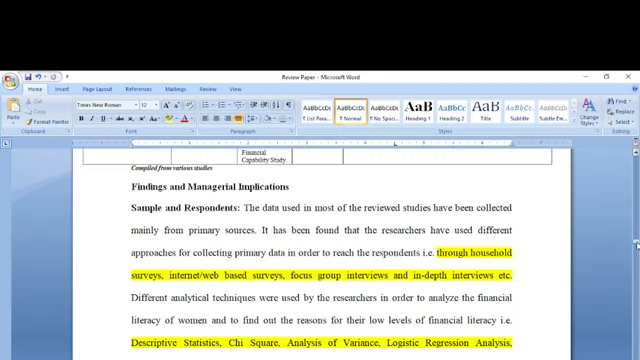
scroll(down, 3)
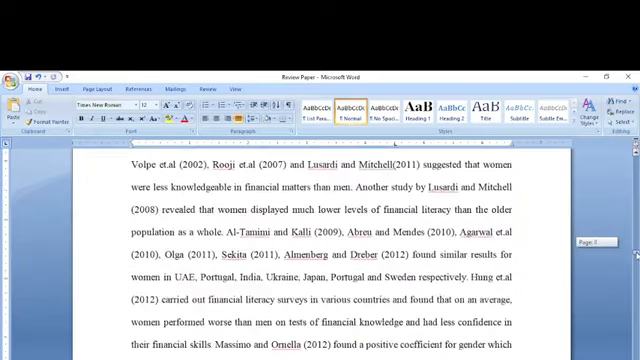
scroll(up, 3)
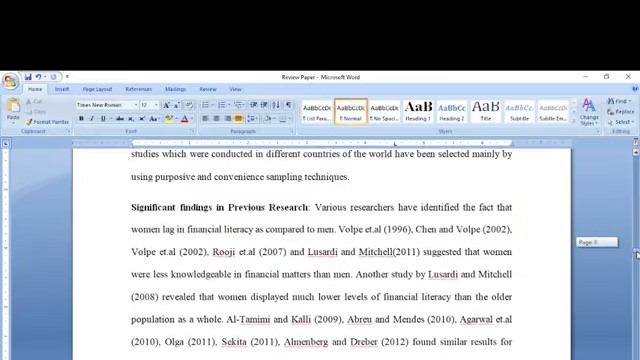
scroll(down, 3)
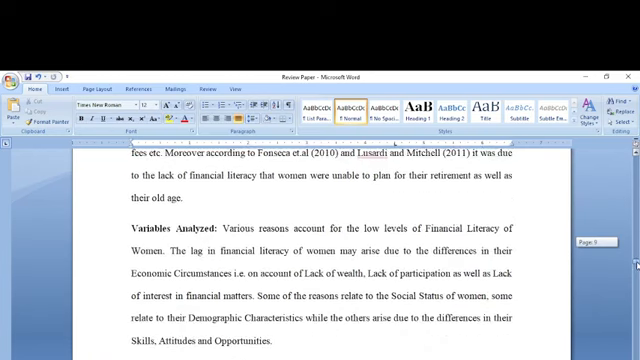
scroll(down, 3)
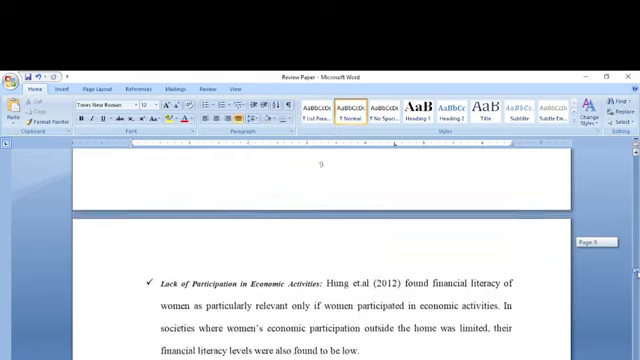
scroll(down, 3)
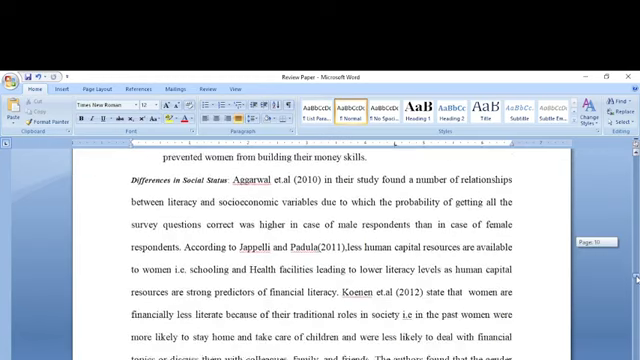
scroll(down, 3)
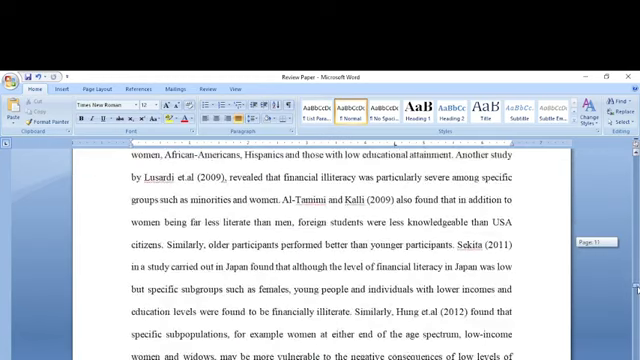
scroll(down, 3)
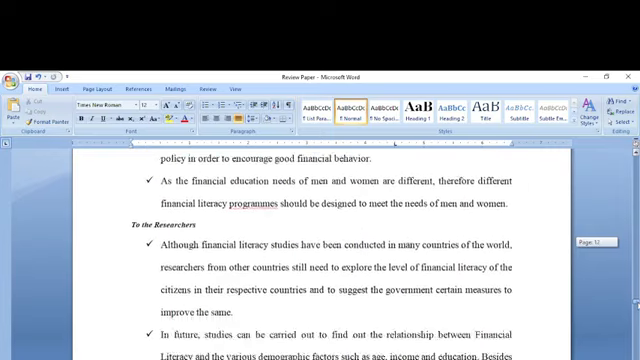
scroll(down, 3)
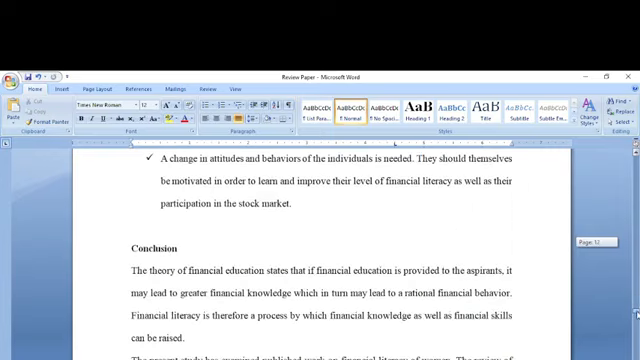
scroll(down, 3)
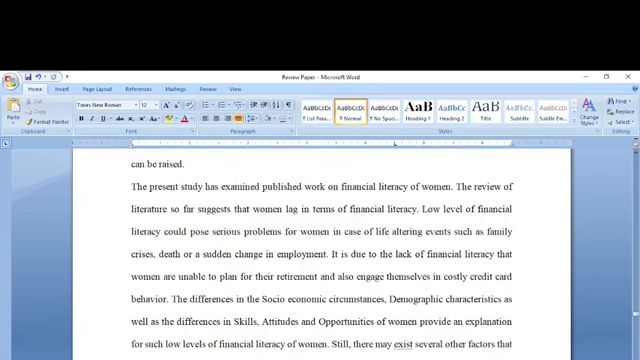